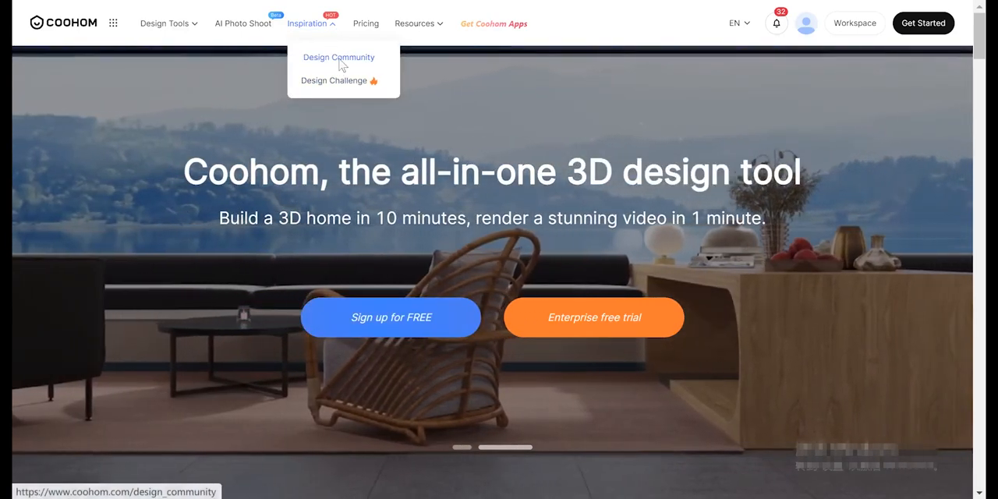
# Start the Design Community share flow, continue past the rewards intro and confirm the chosen project
pyautogui.click(338, 56)
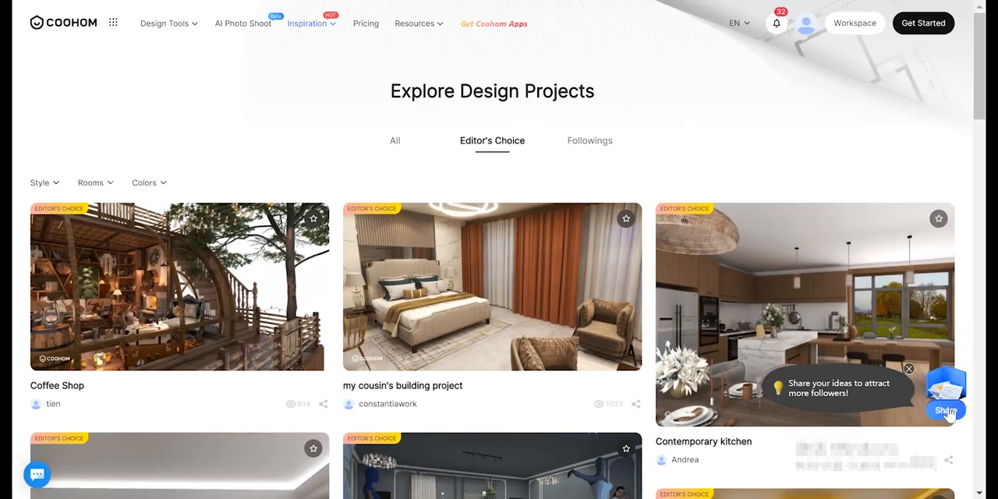
pyautogui.click(945, 410)
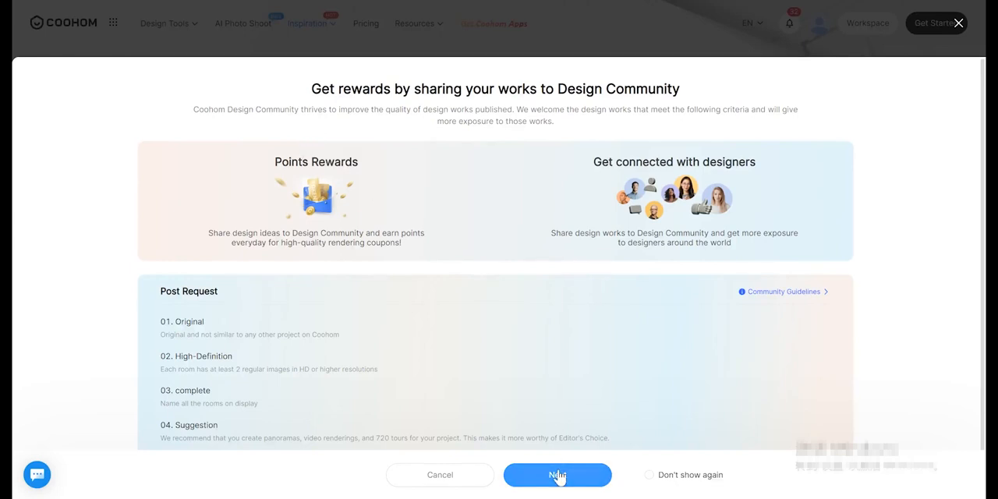
pyautogui.click(556, 474)
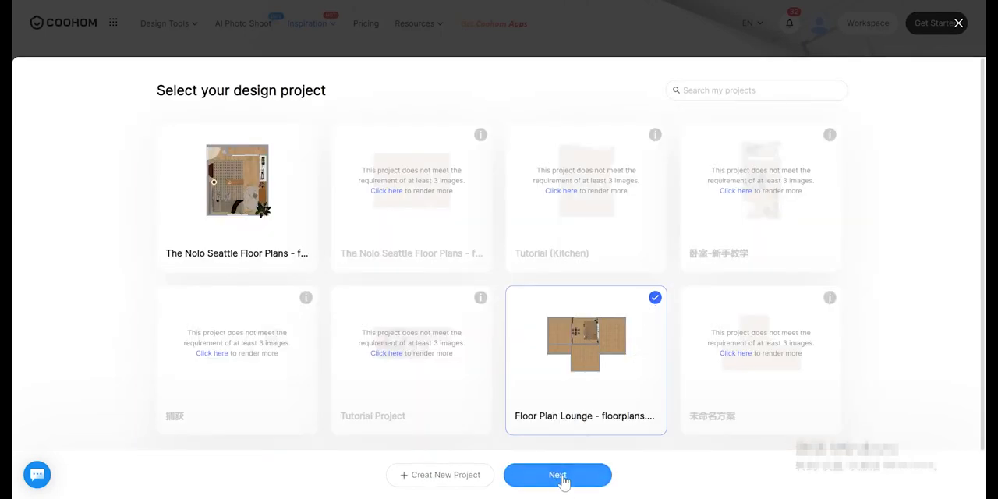
pyautogui.click(557, 474)
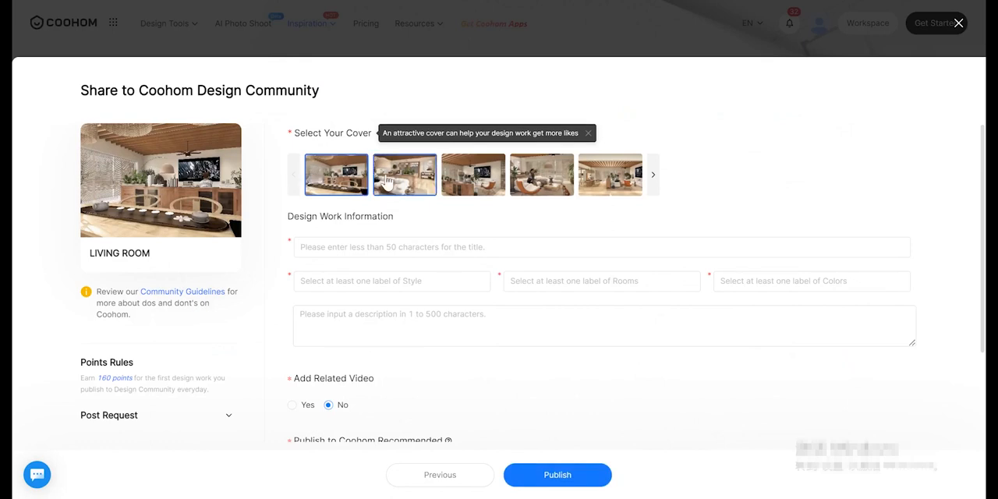
# Try the white sofa and orange chair renders, then settle on the wooden slatted ceiling render as cover
pyautogui.click(474, 174)
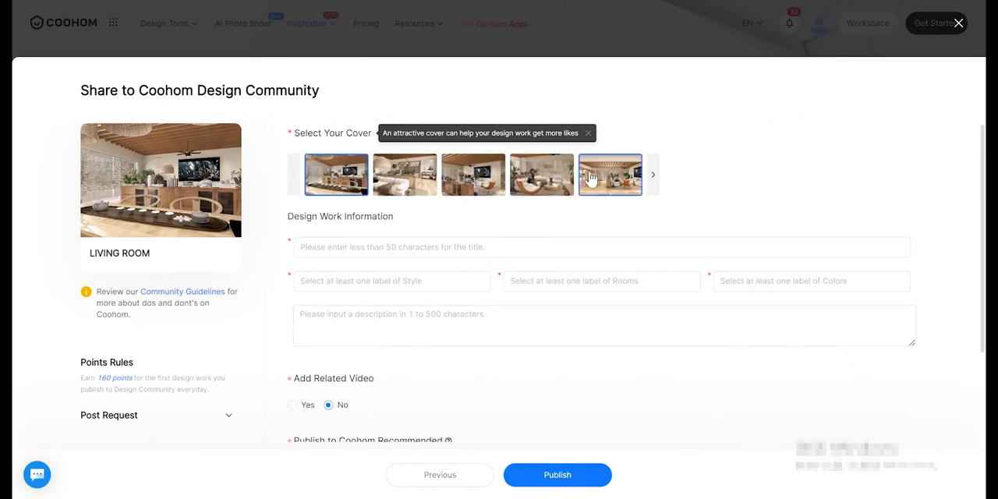
pyautogui.click(541, 175)
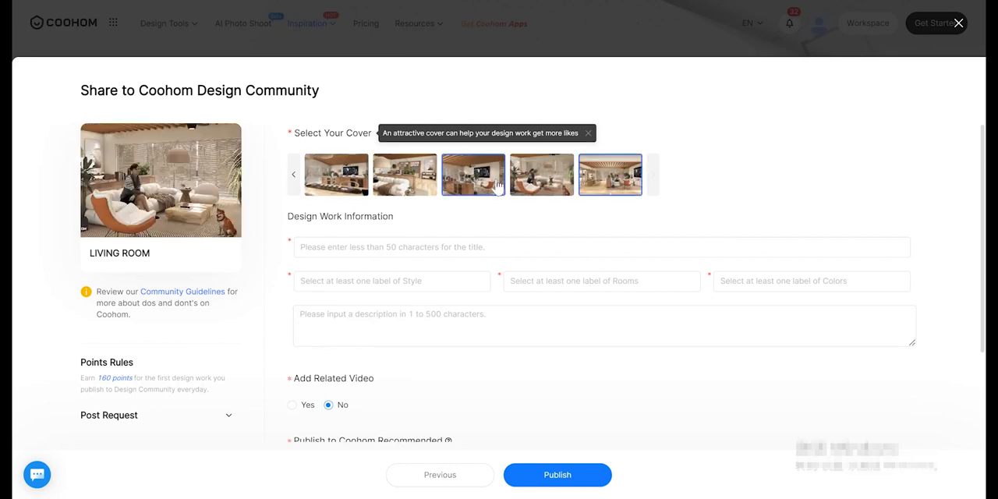
pyautogui.click(406, 175)
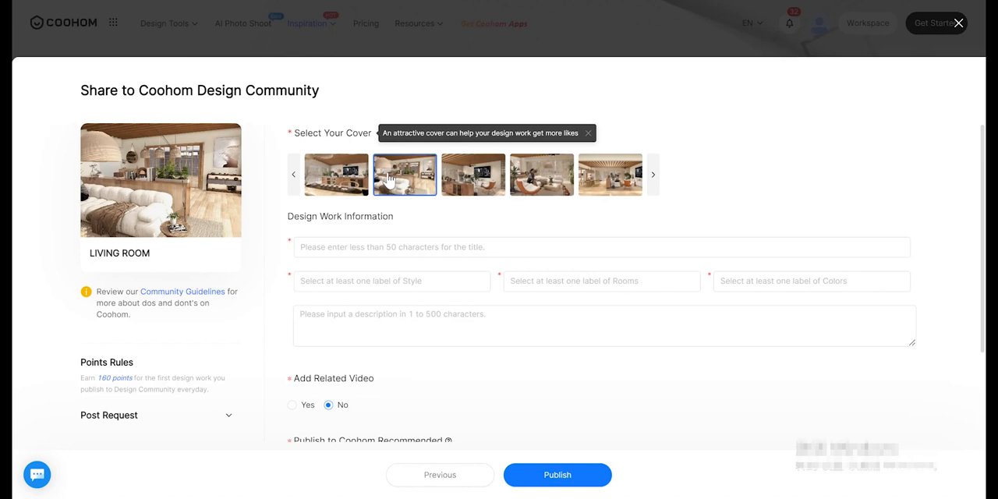
pyautogui.moveTo(458, 181)
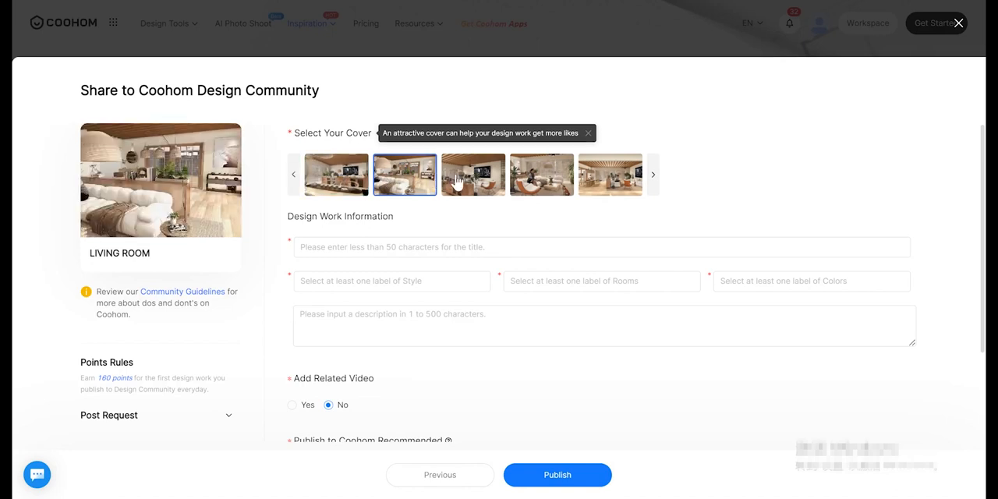
pyautogui.click(541, 174)
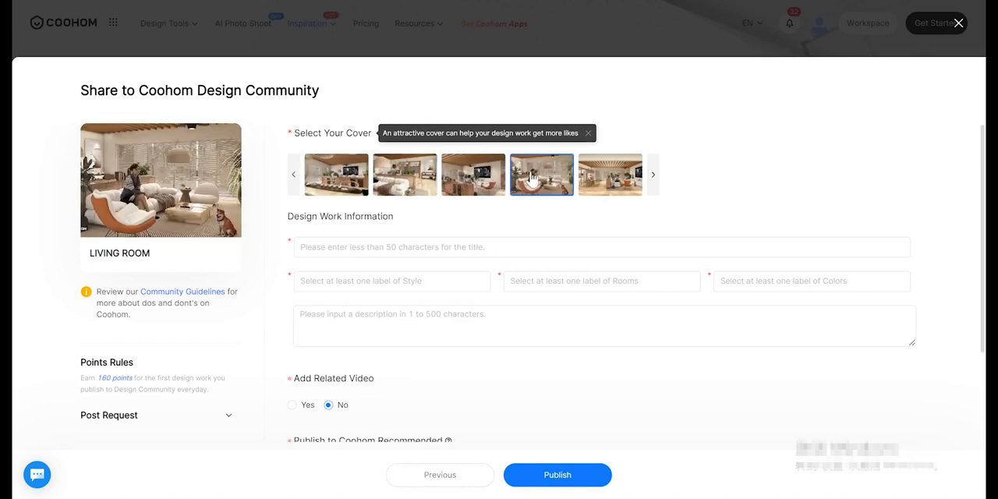
pyautogui.click(609, 174)
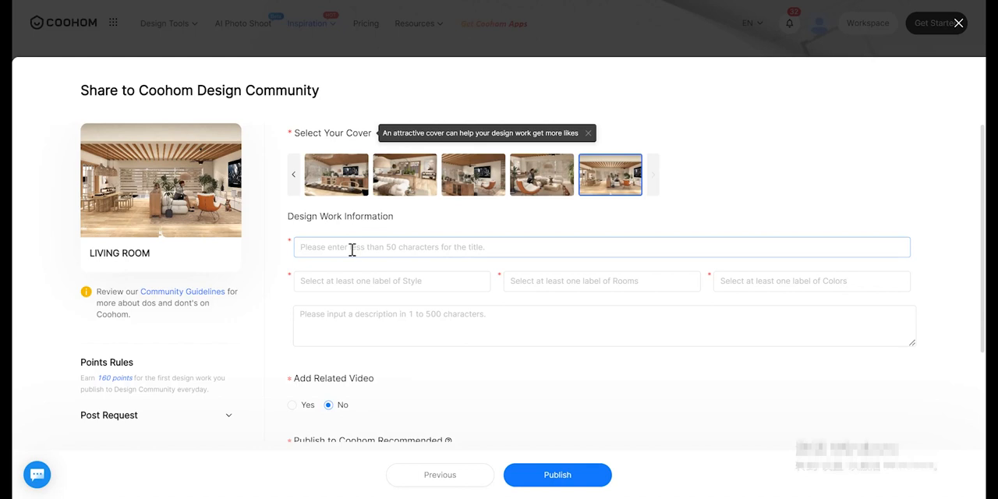
# Enter 'Coozy Apartment' as the project title under Design Work Information
pyautogui.write('Coo')
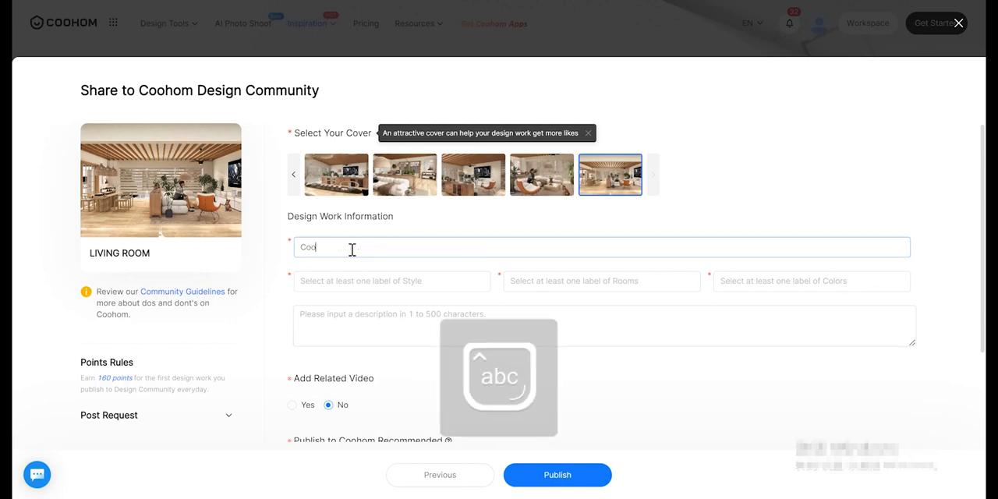
pyautogui.write('zy')
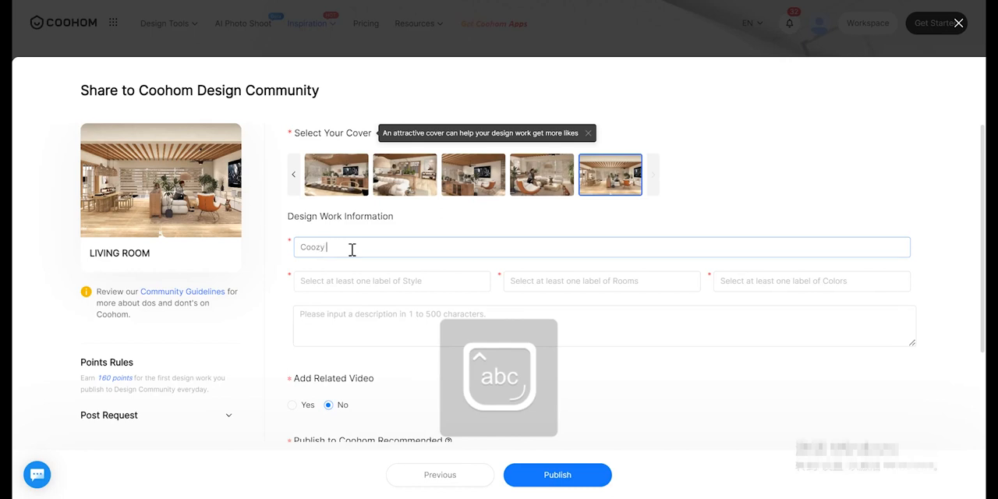
pyautogui.write('A')
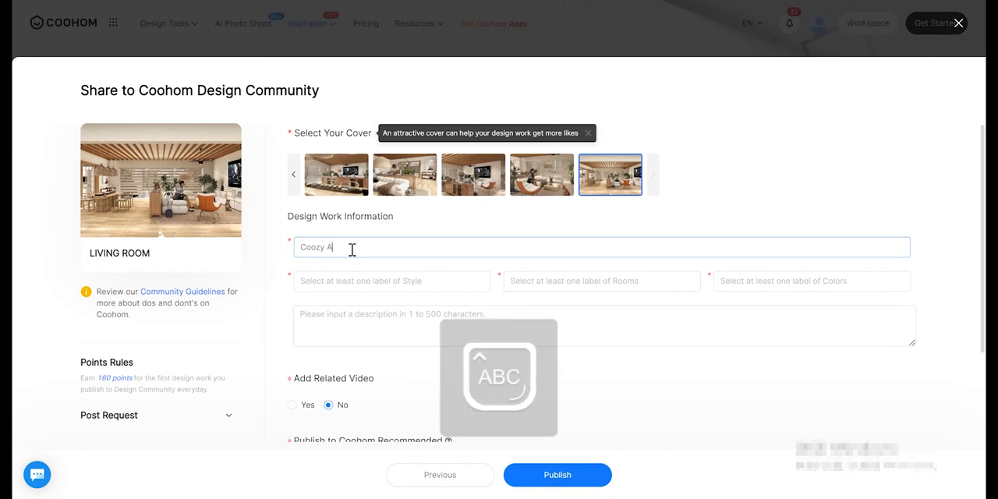
pyautogui.write('partment')
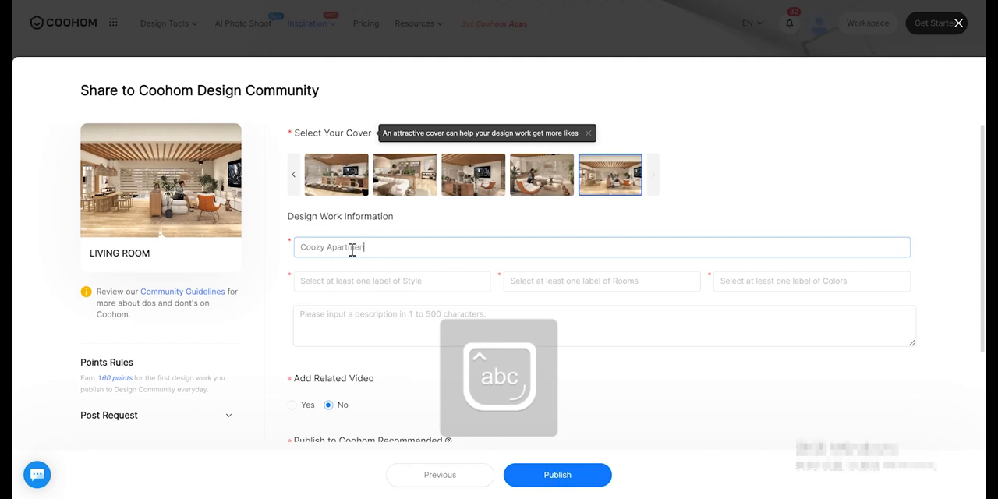
pyautogui.click(391, 281)
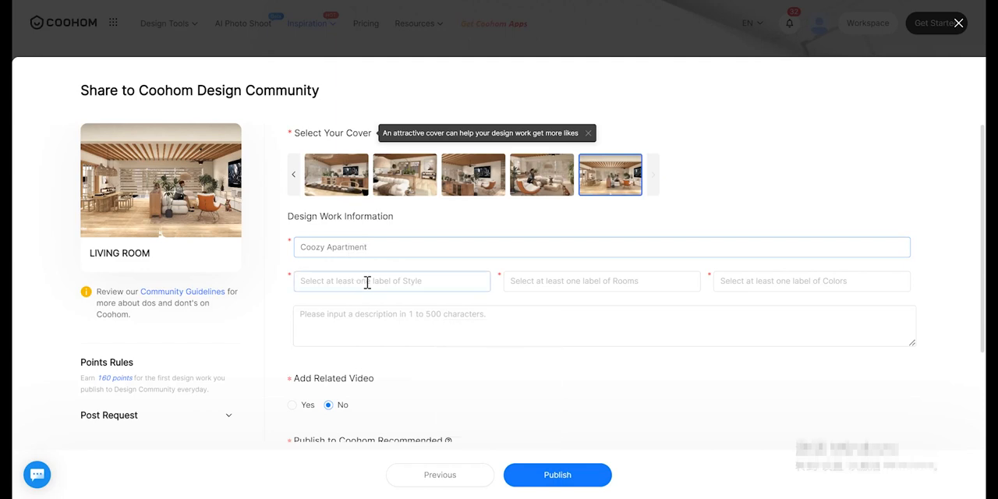
# Label the design with Modern style, Living room room label and Yellow colour
pyautogui.click(391, 280)
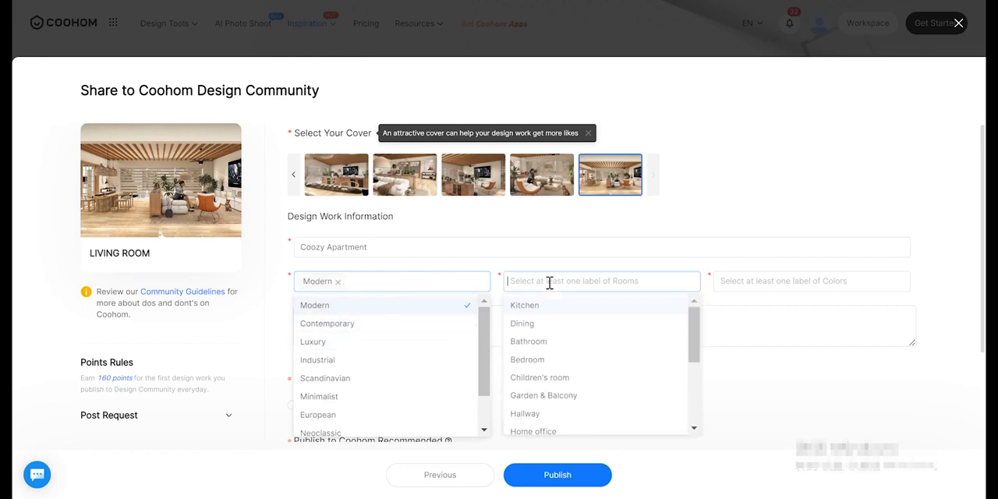
pyautogui.click(521, 323)
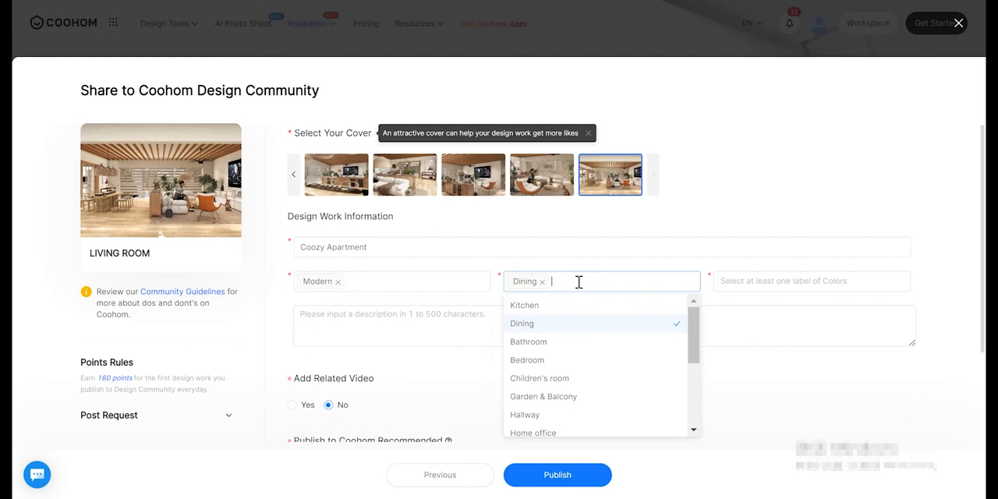
pyautogui.click(811, 280)
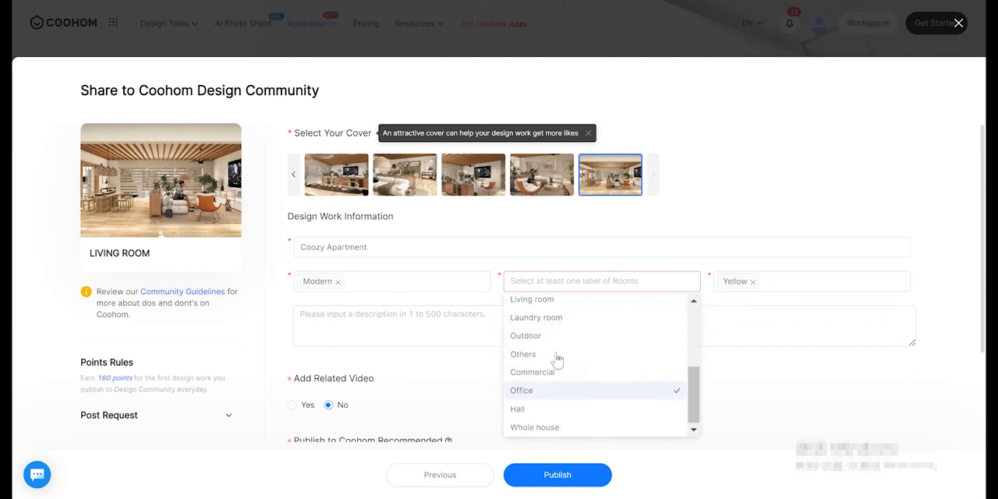
pyautogui.click(530, 299)
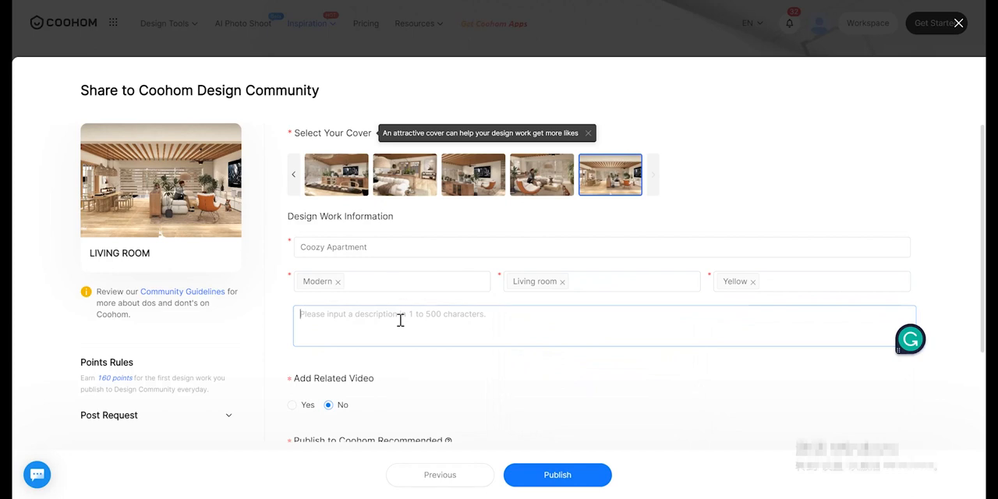
# Set Add Related Video to Yes and attach the LIVING ROOM - VIDEO clip
pyautogui.scroll(-3)
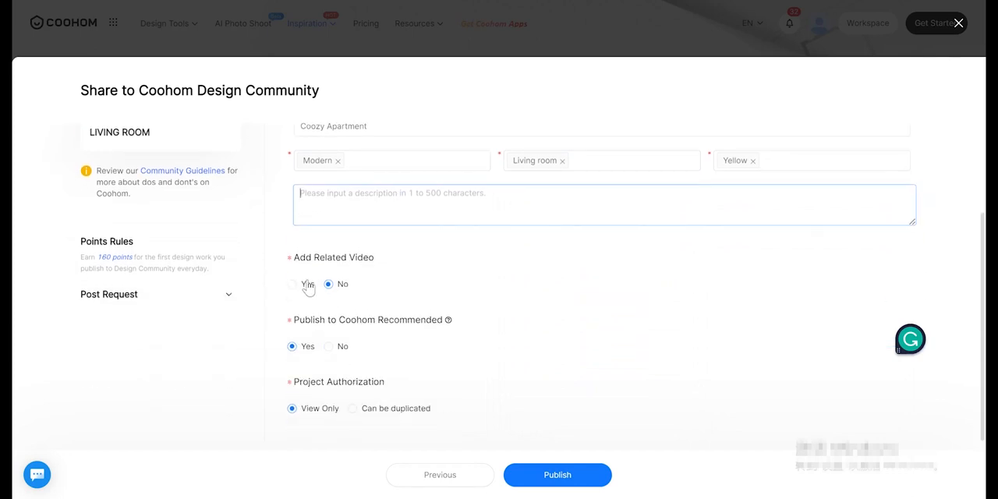
pyautogui.click(294, 284)
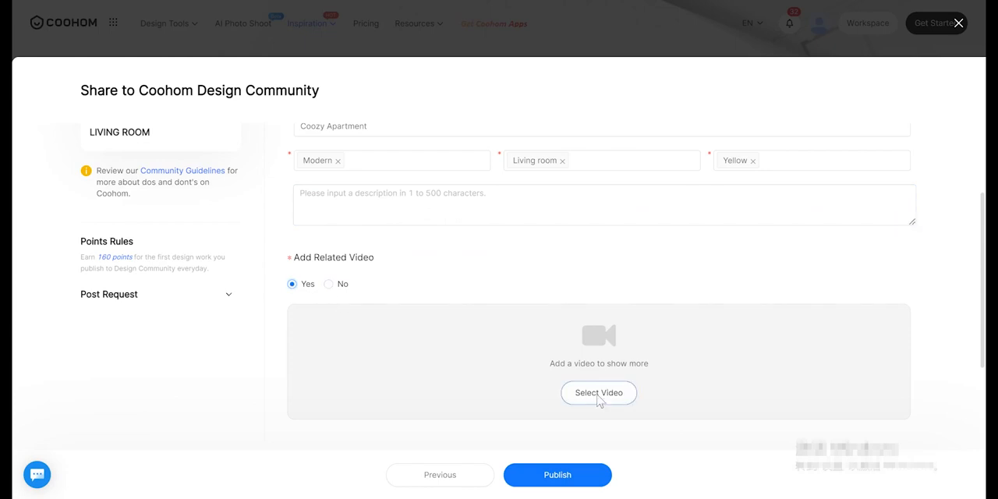
pyautogui.click(599, 393)
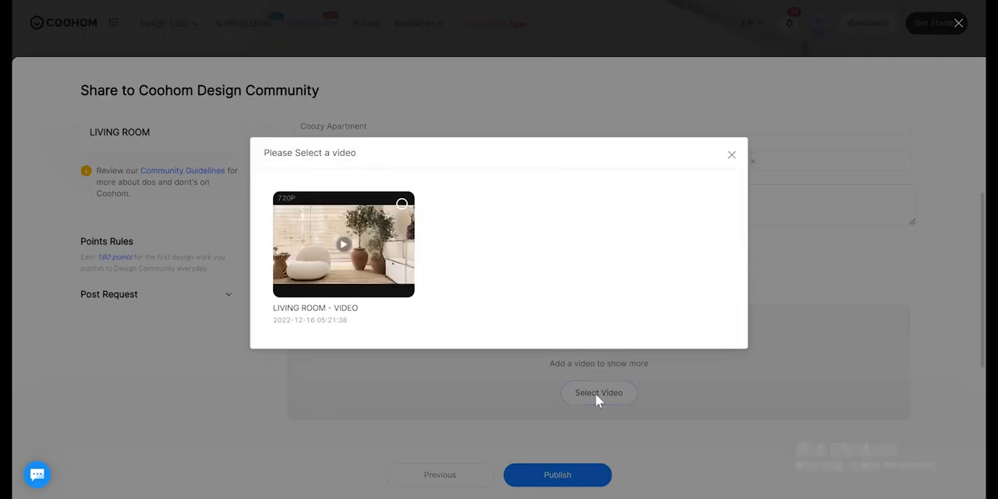
pyautogui.click(343, 243)
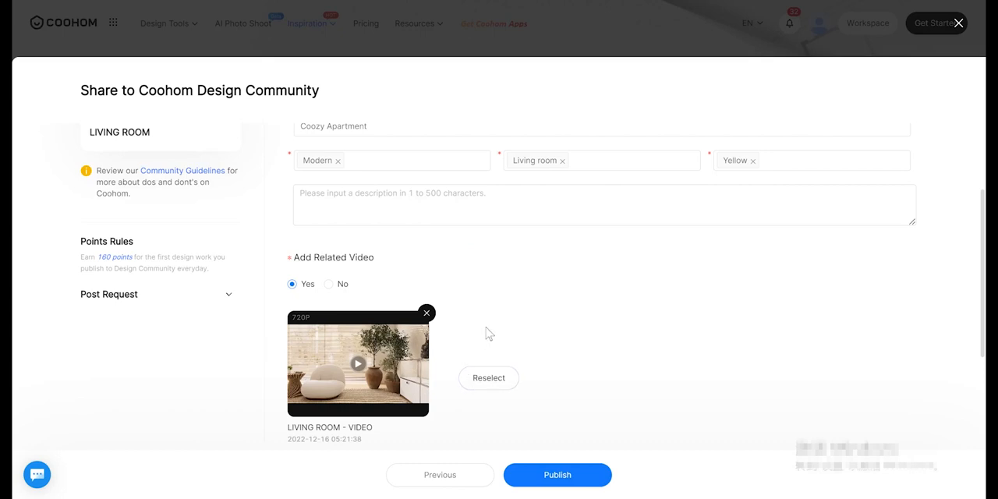
pyautogui.scroll(-3)
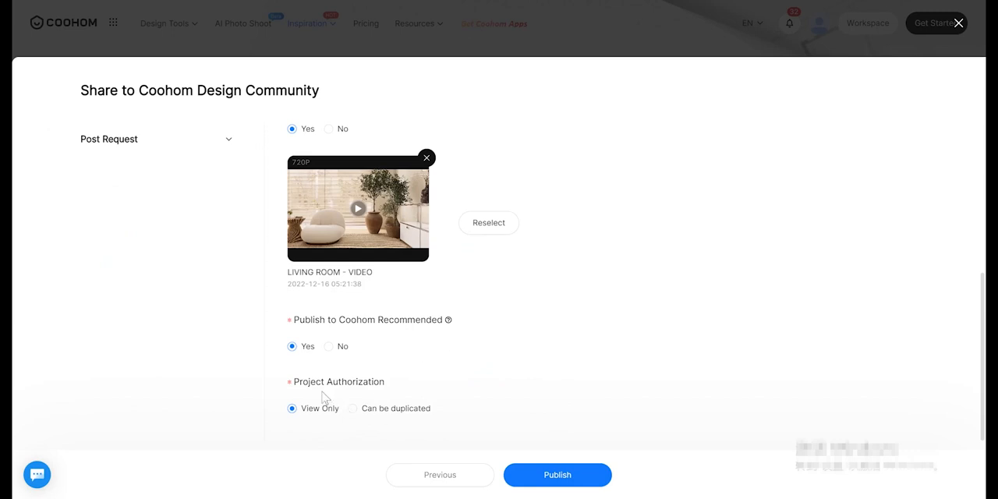
pyautogui.moveTo(559, 474)
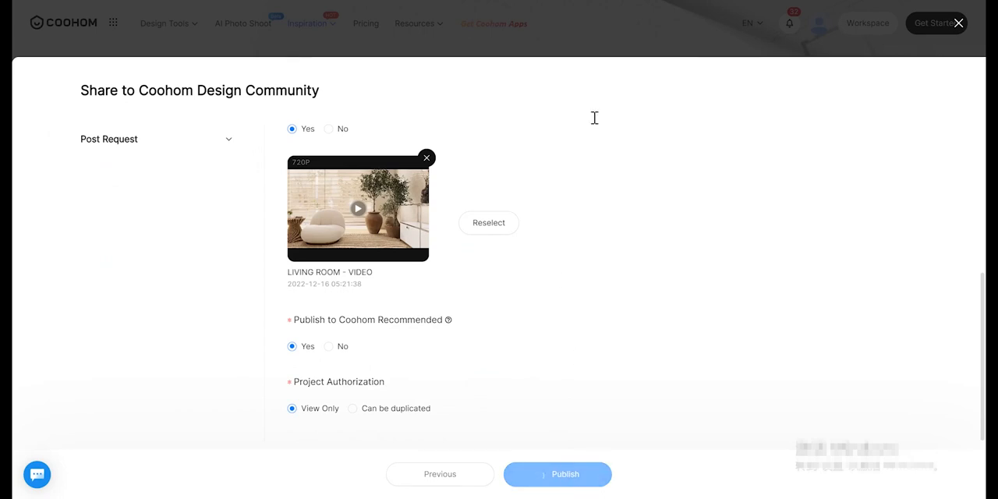
# Publish the design, view my published works and open the Coozy Apartment project page
pyautogui.click(557, 474)
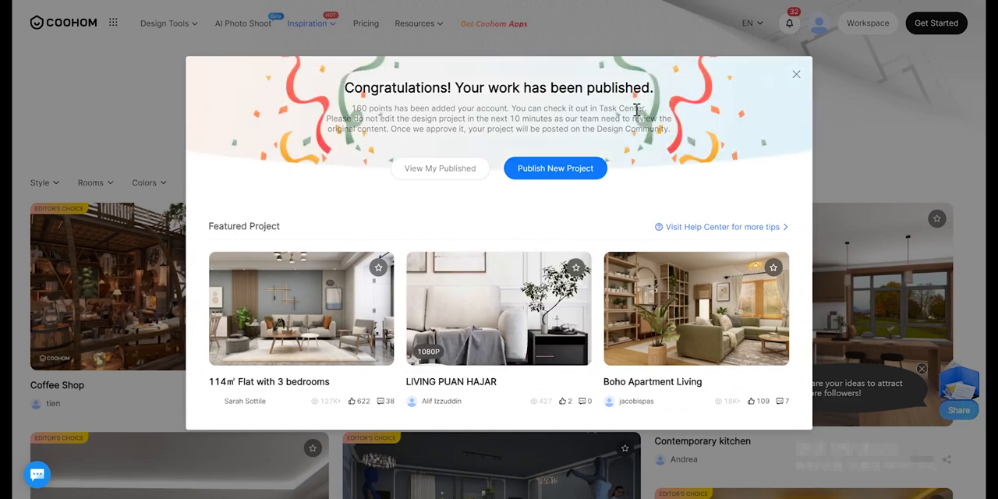
pyautogui.moveTo(647, 148)
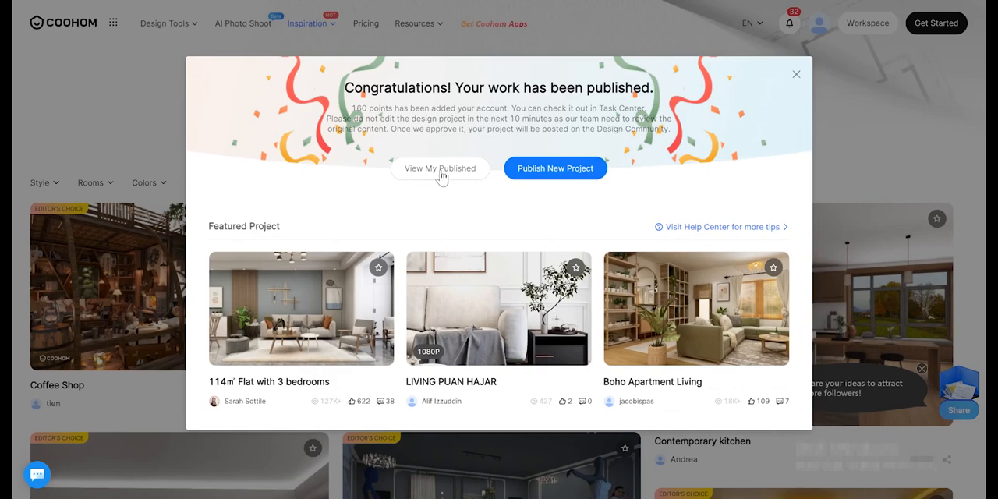
pyautogui.click(440, 168)
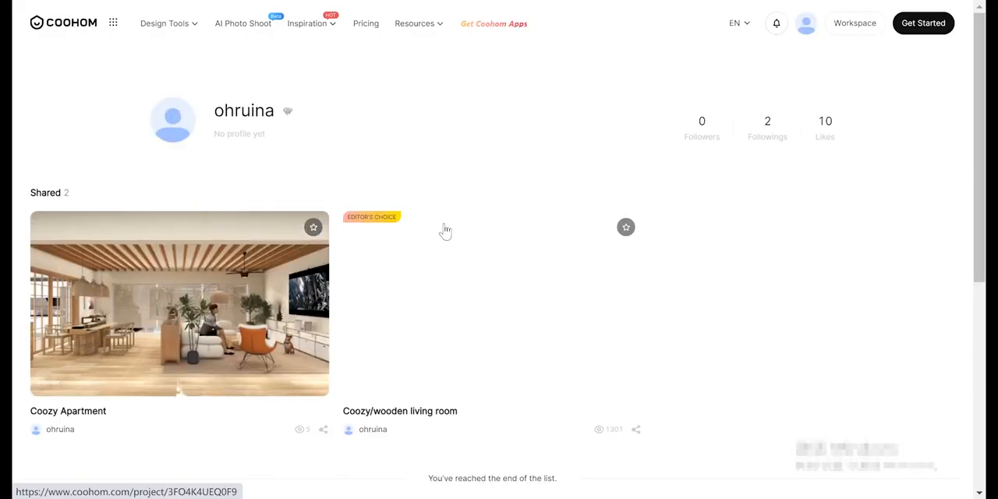
pyautogui.scroll(-3)
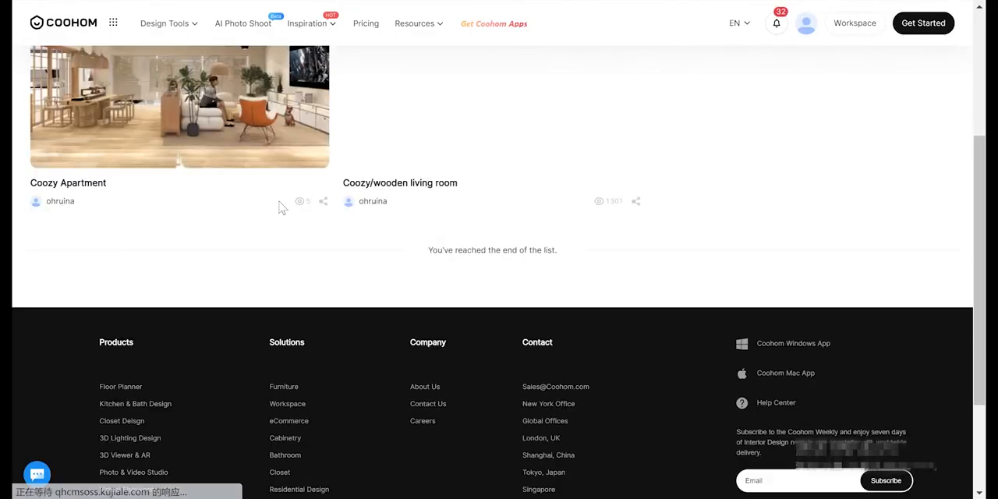
pyautogui.click(178, 106)
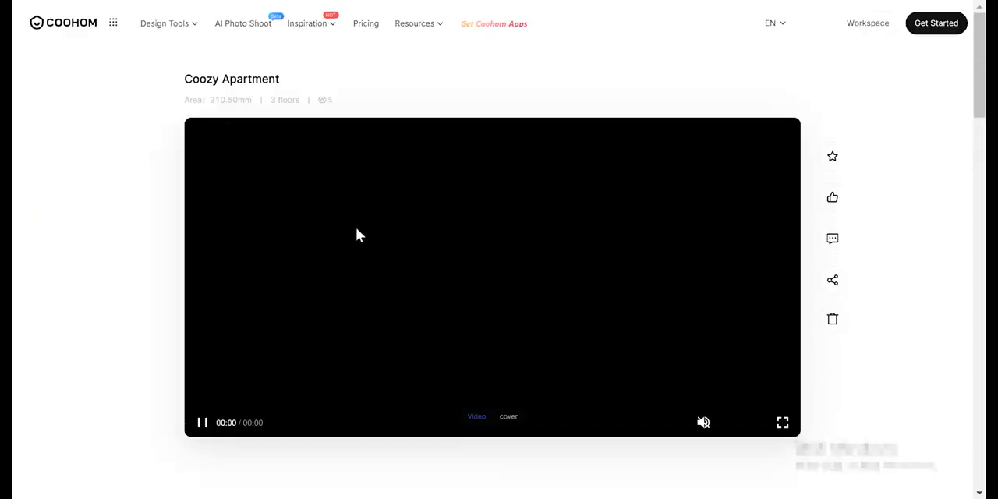
pyautogui.scroll(-3)
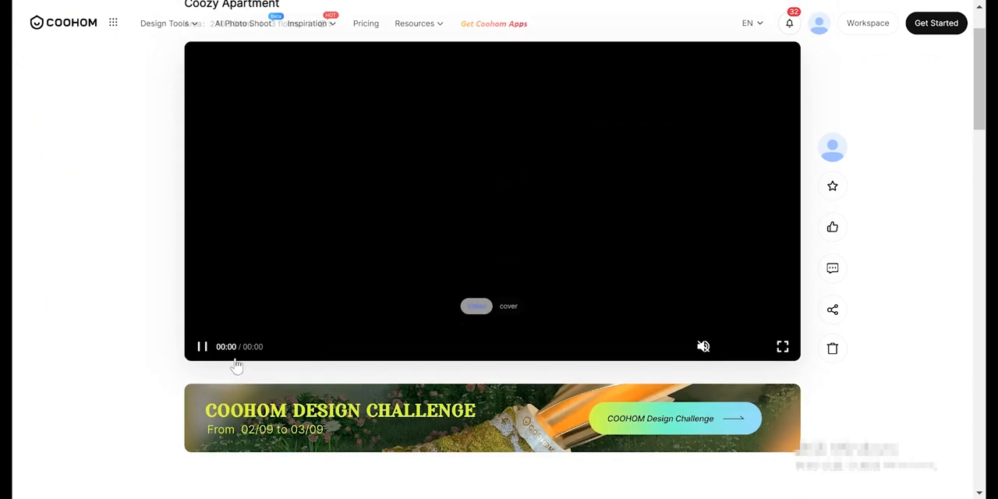
pyautogui.scroll(-3)
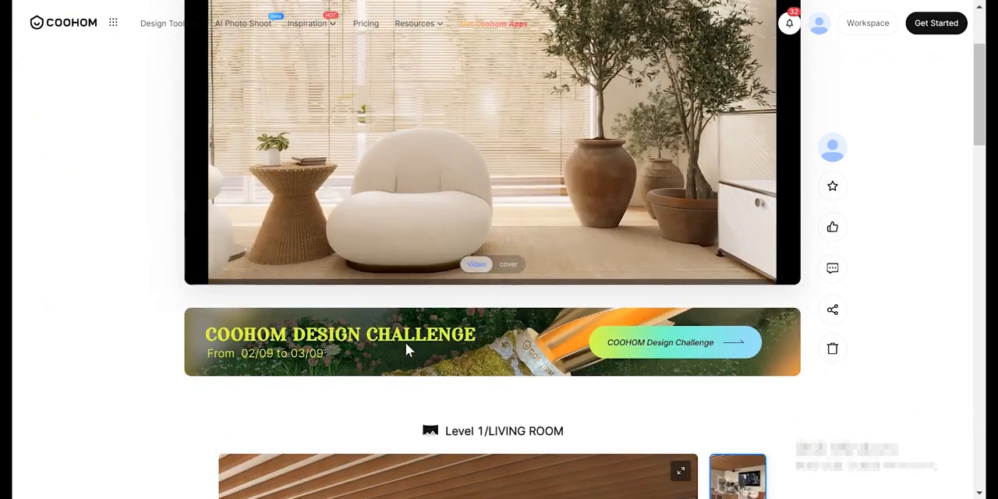
pyautogui.scroll(3)
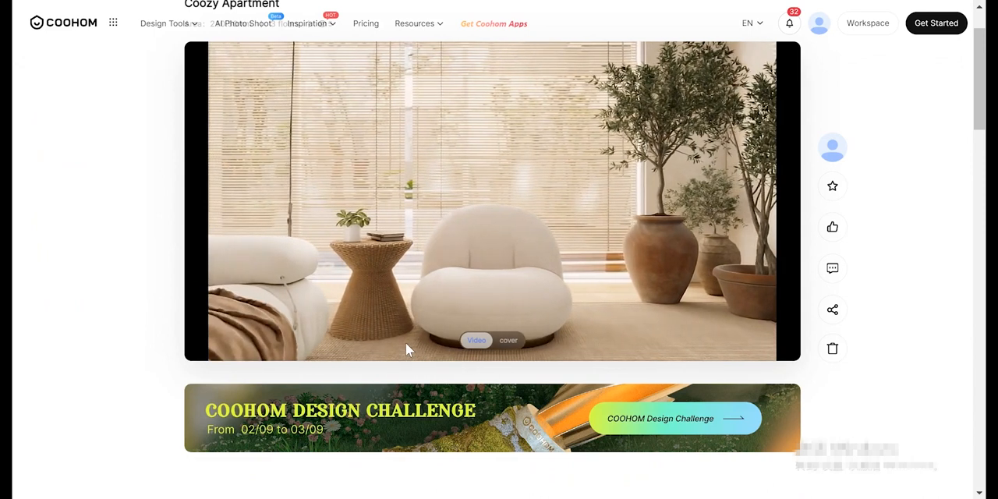